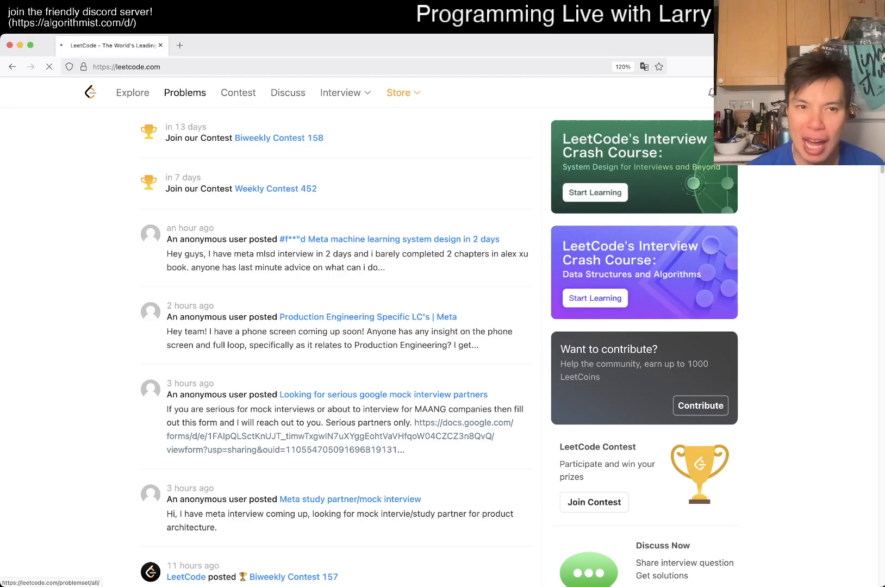
# Step: Go to the Problems page to reach today's daily question 2131
pyautogui.click(185, 92)
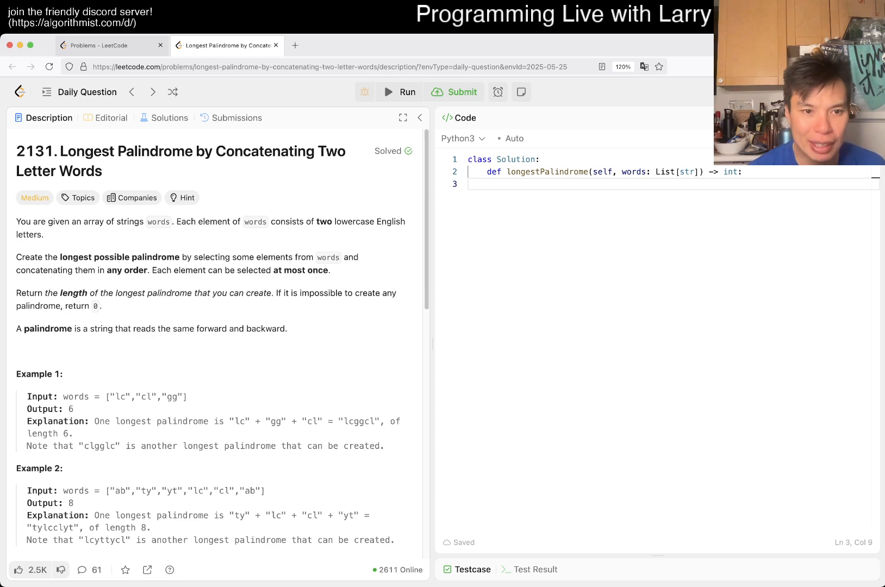
pyautogui.scroll(-3)
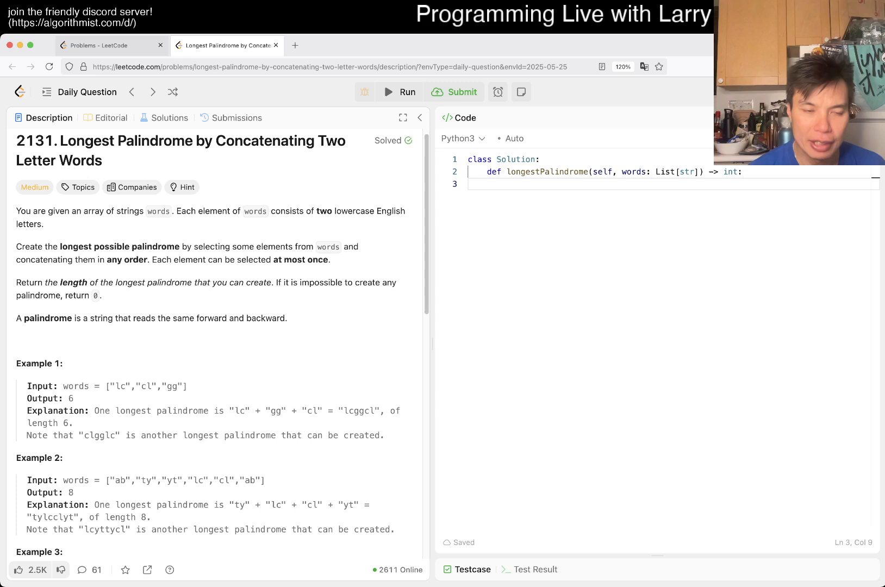
pyautogui.doubleClick(145, 386)
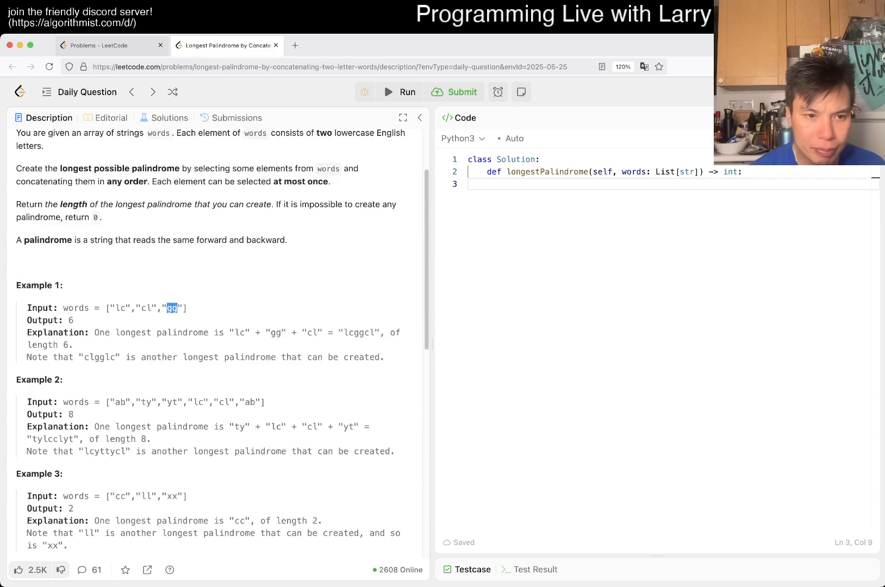
pyautogui.scroll(-3)
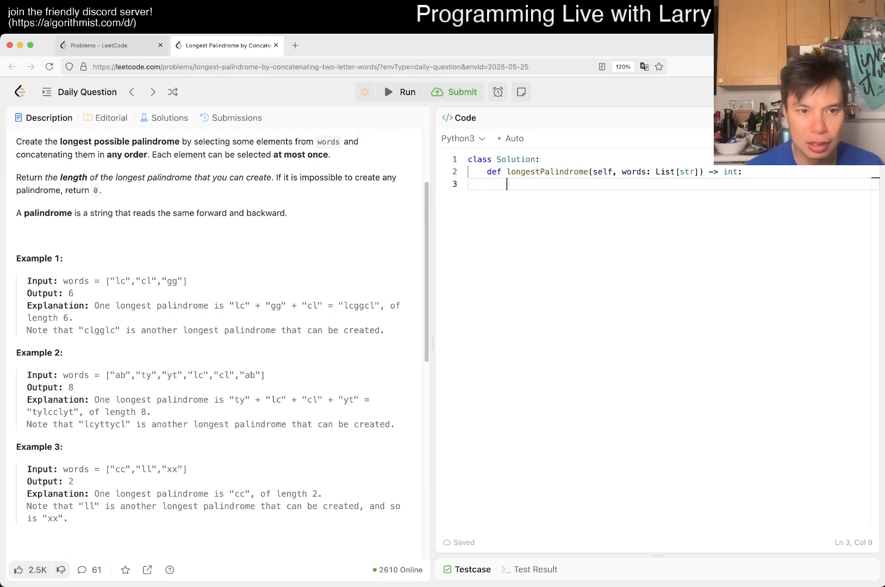
# Step: Build f = collections.Counter(words) and loop over its keys, branching on k[0] == k[1]
pyautogui.write('for word in words:')
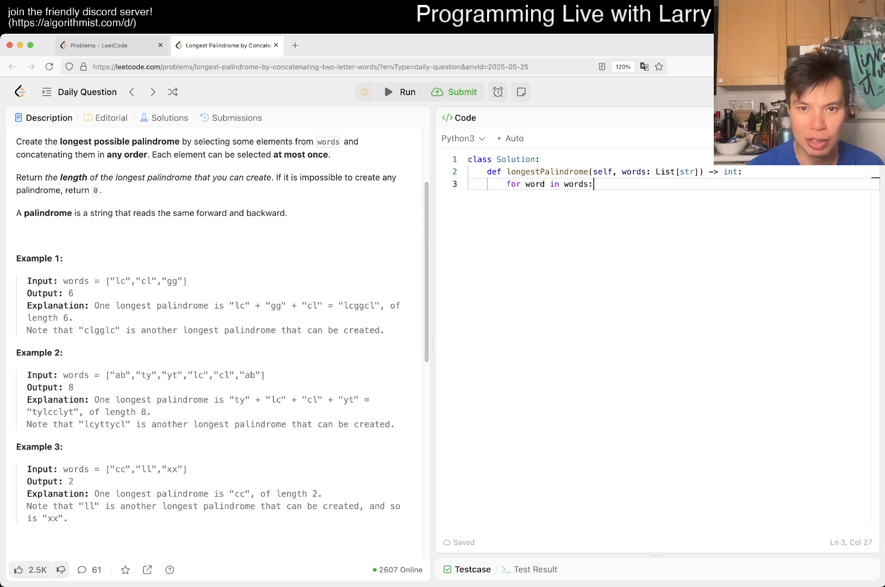
pyautogui.press('Enter')
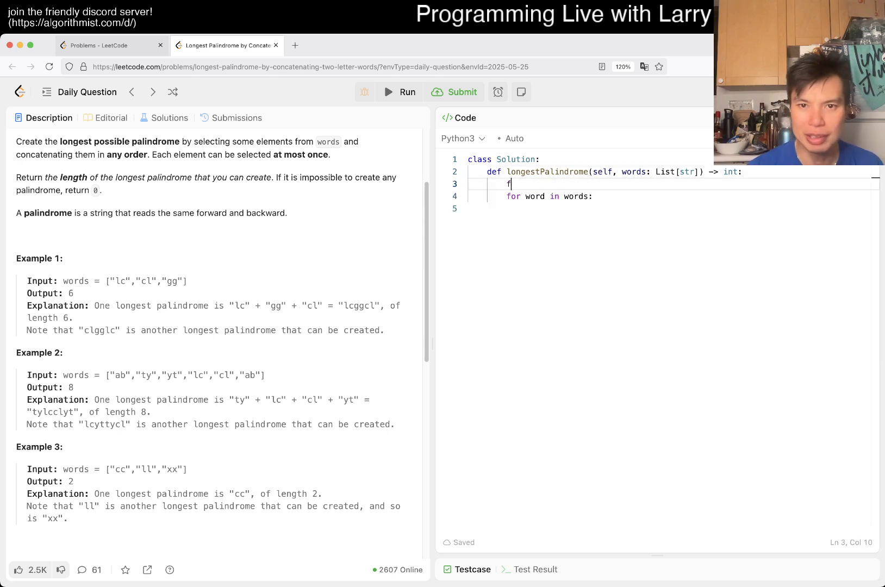
pyautogui.write('= collections.Co')
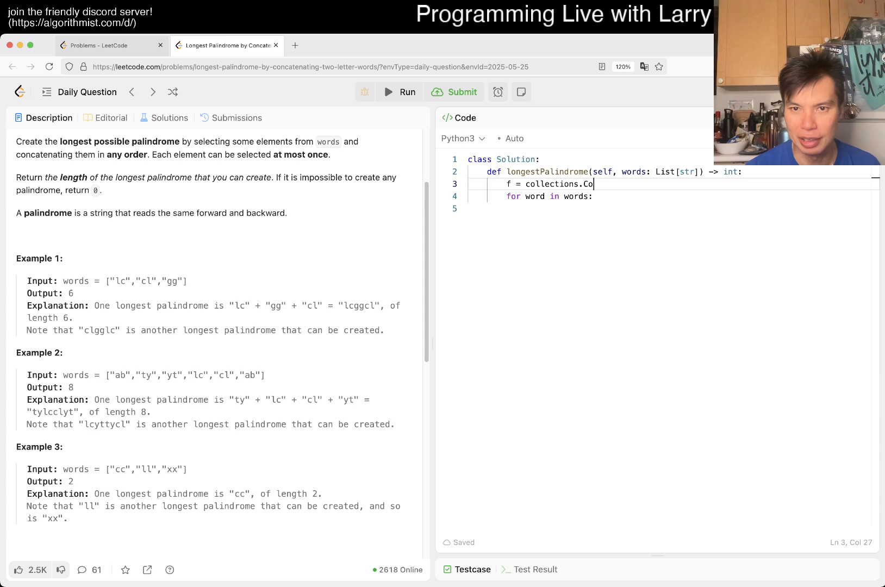
pyautogui.write('unter(words)')
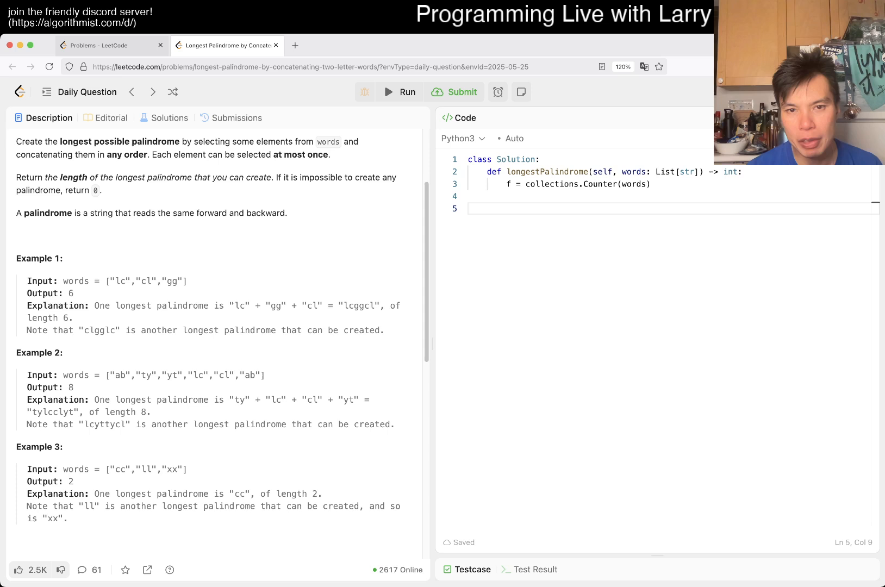
pyautogui.write('f.keys()')
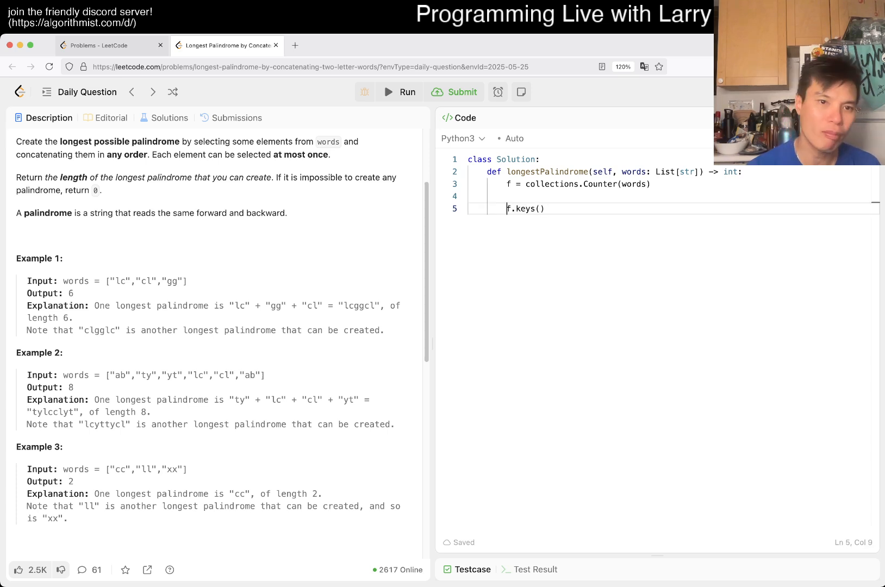
pyautogui.write('for k in')
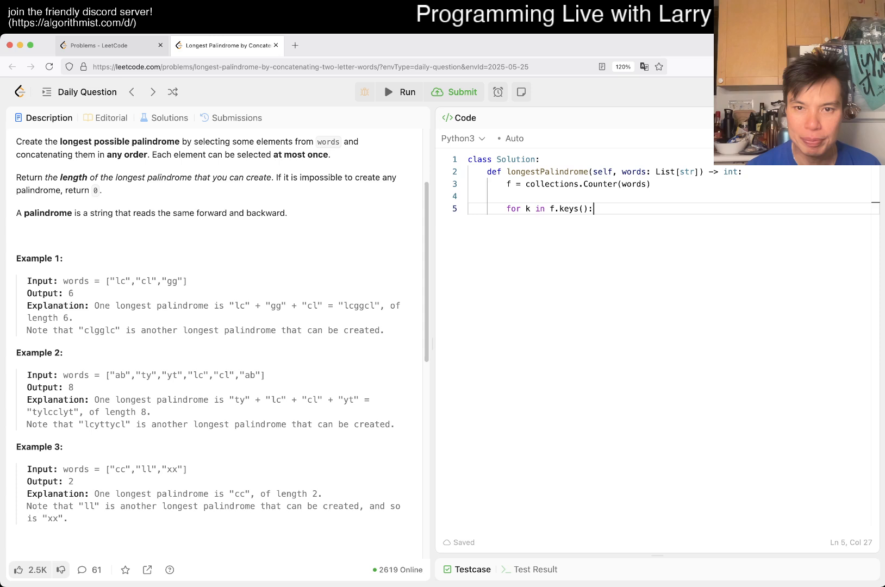
pyautogui.write('if k[0] == k[')
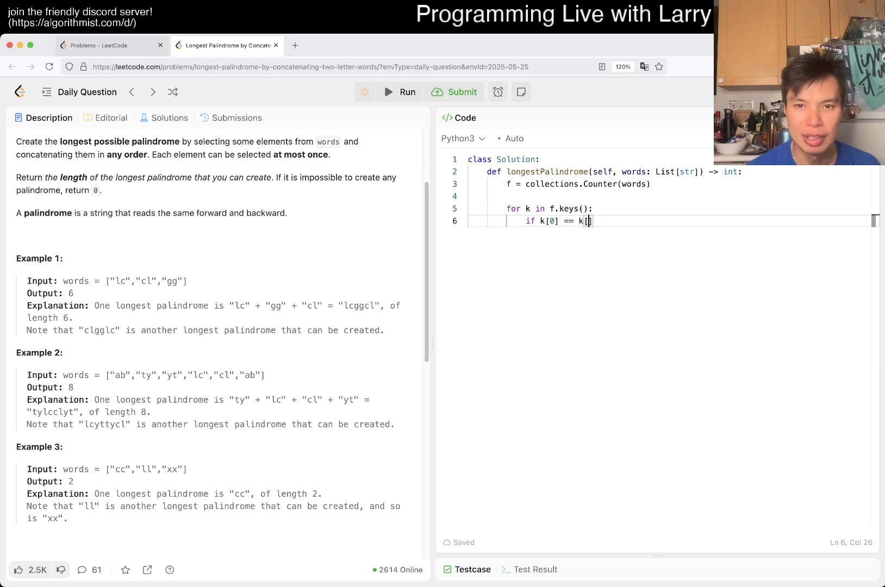
pyautogui.write('1]:')
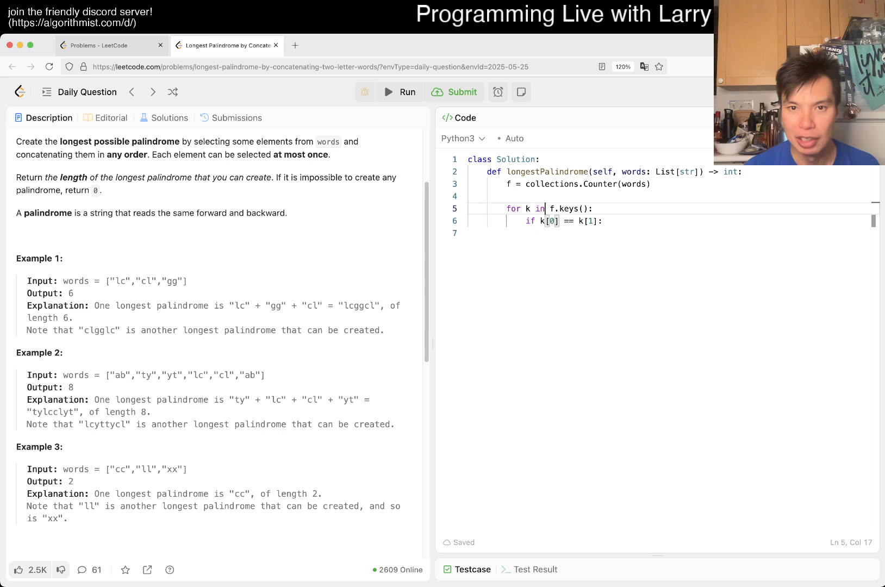
# Step: Add f[k] to total for same-letter words and start the else branch for other words
pyautogui.write('total = 0')
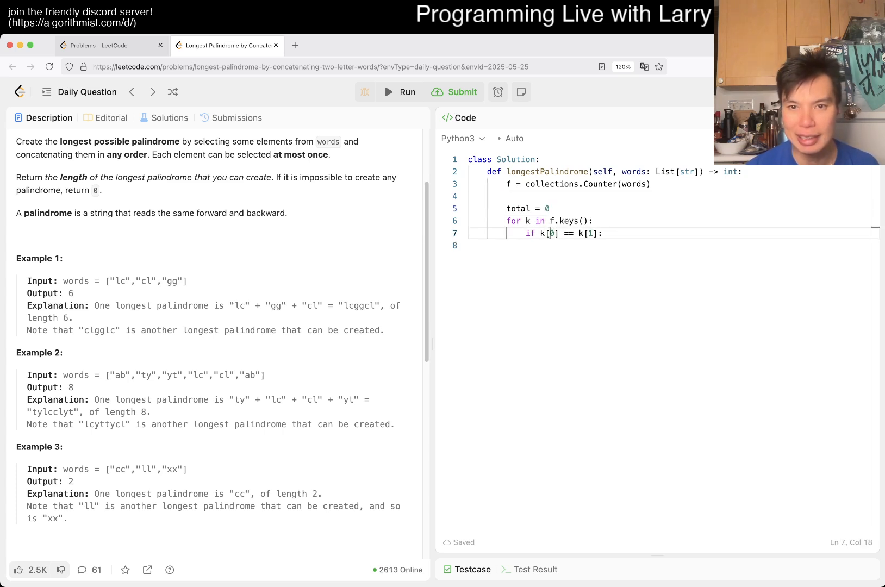
pyautogui.write('total +=')
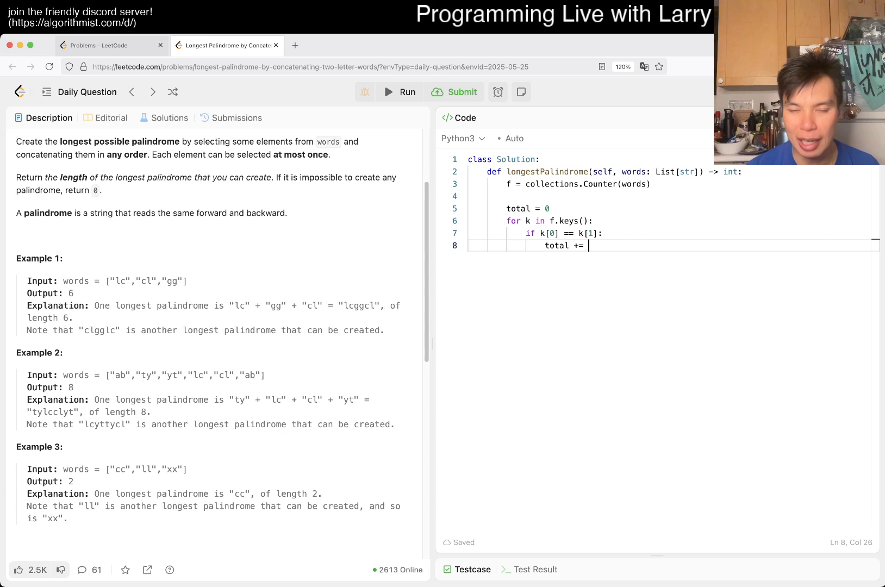
pyautogui.write('f[k] * 2')
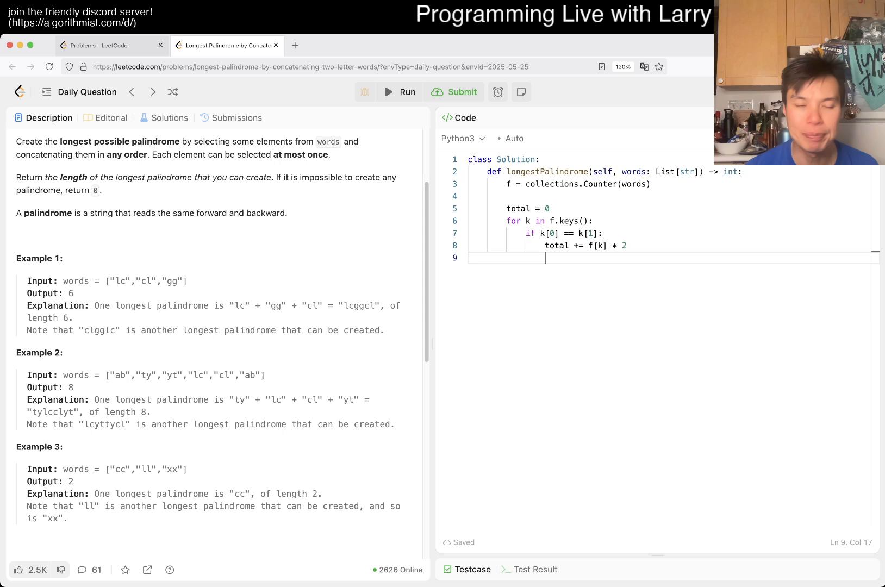
pyautogui.write('else:')
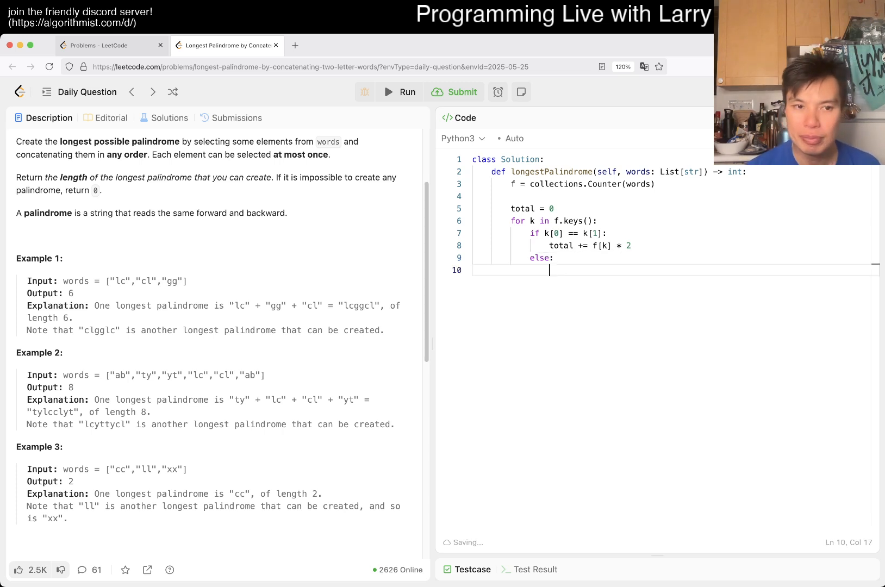
pyautogui.write('f[]')
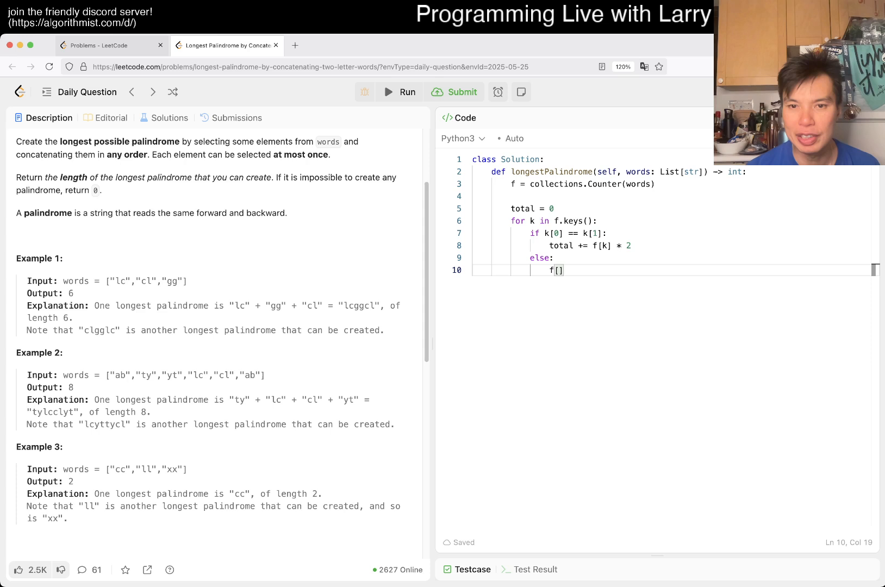
pyautogui.write('k =')
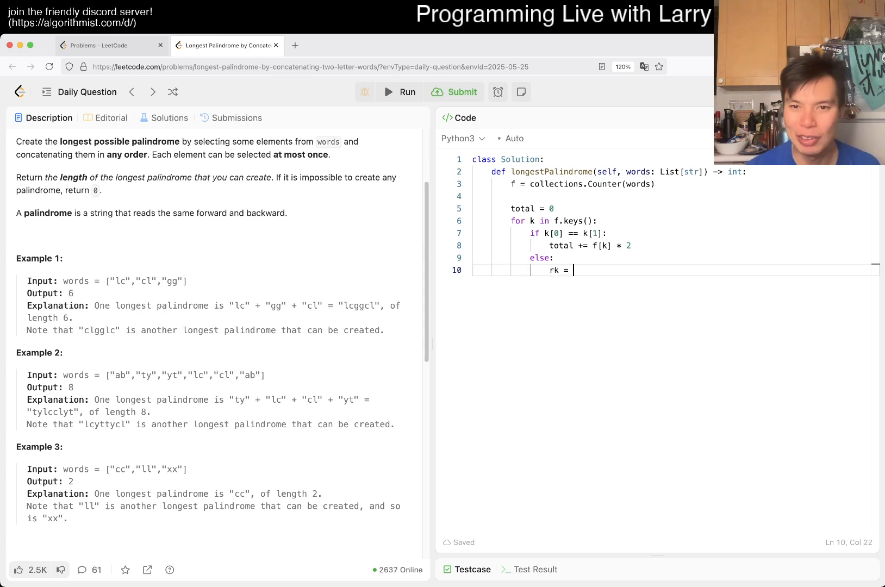
# Step: Form rk = k[1] + k[0], add min(k, rk) * 2 to total, and return total
pyautogui.write('k[1] + k[0]')
pyautogui.write('min(')
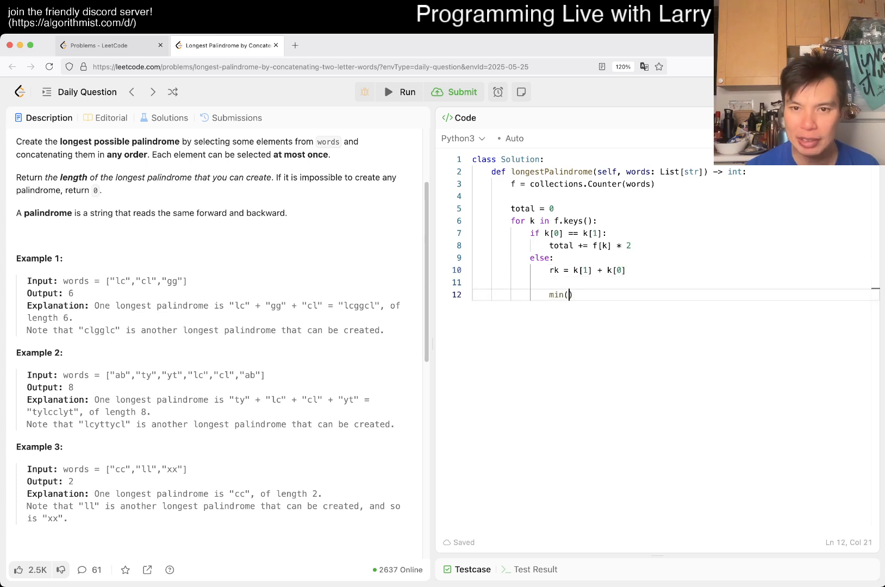
pyautogui.write('k, rk)')
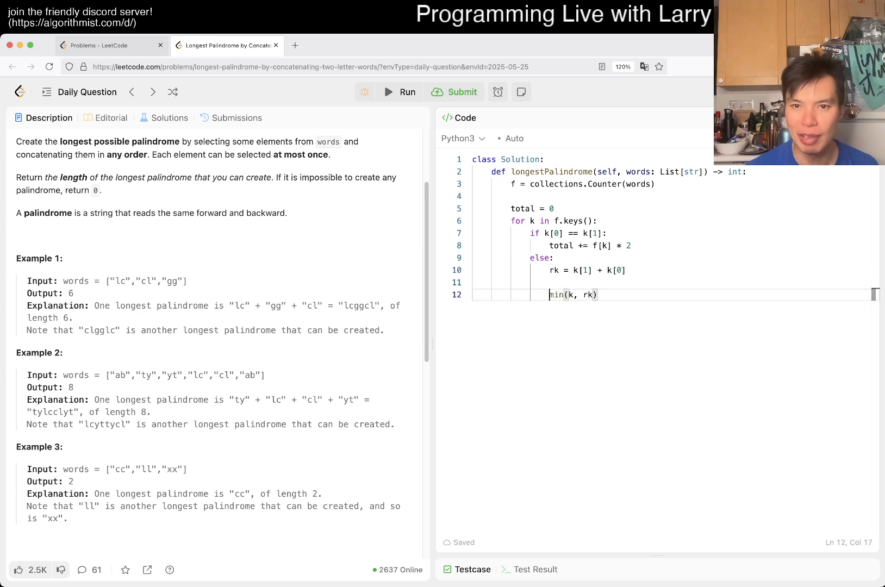
pyautogui.write('total +=')
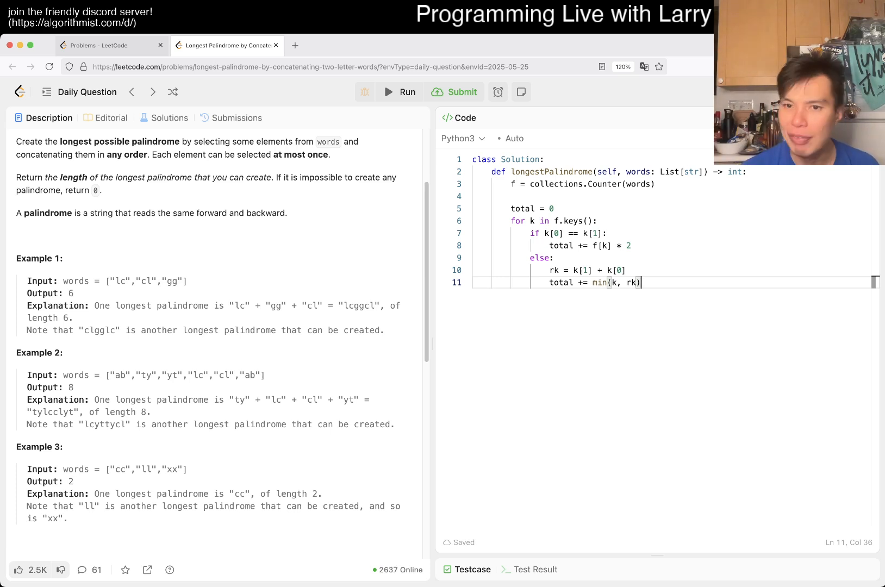
pyautogui.write('* 2')
pyautogui.write('return t')
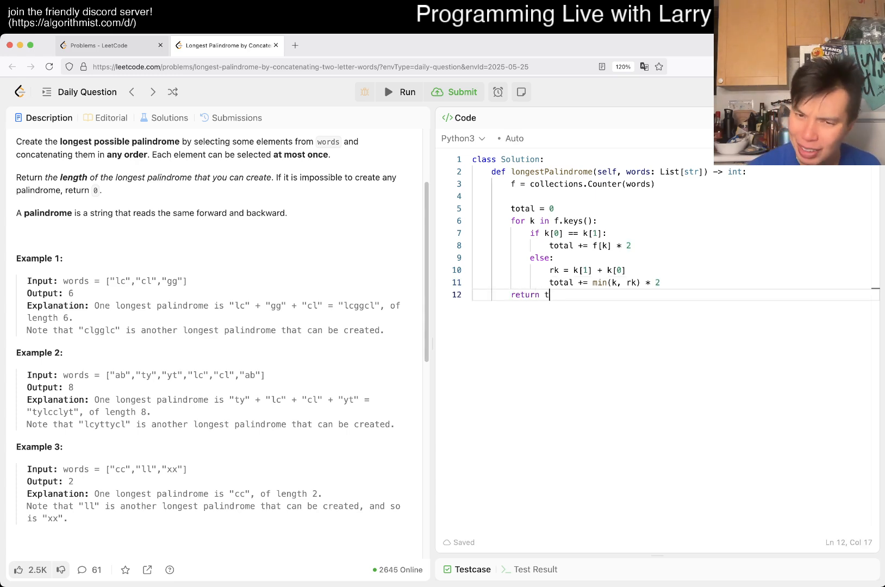
pyautogui.write('otal')
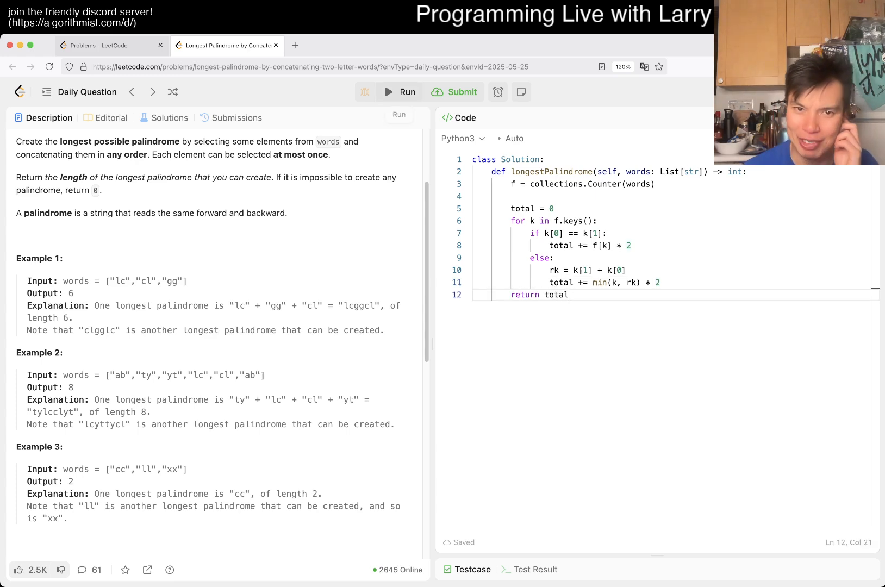
# Step: Run, then fix the pair line to min(f[k], f[rk]) * 2 and rerun, seeing Wrong Answer on Case 3
pyautogui.click(390, 91)
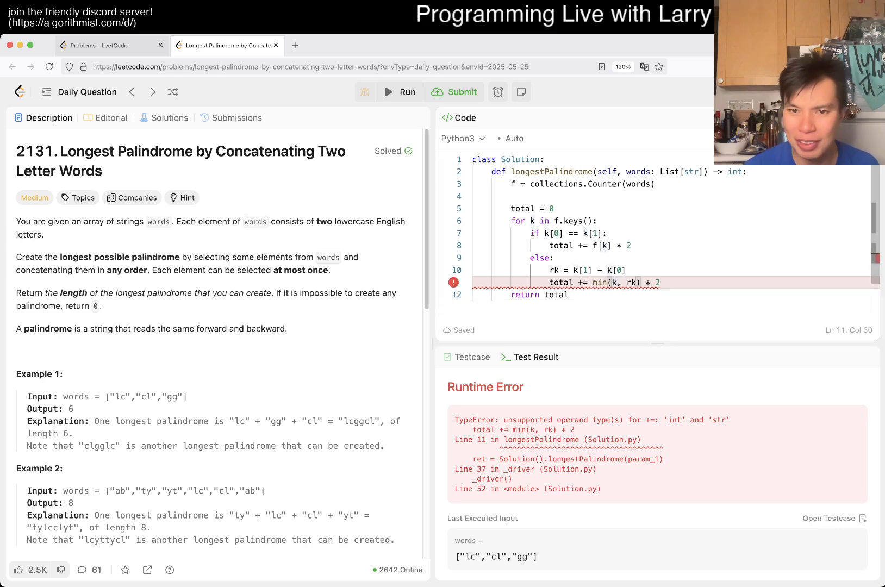
pyautogui.write('f[k], f[rk]')
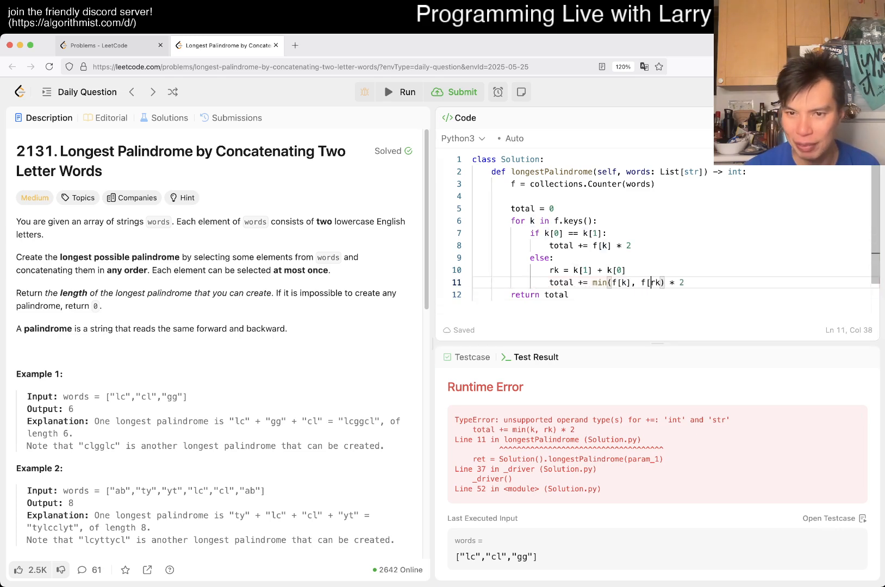
pyautogui.write(']')
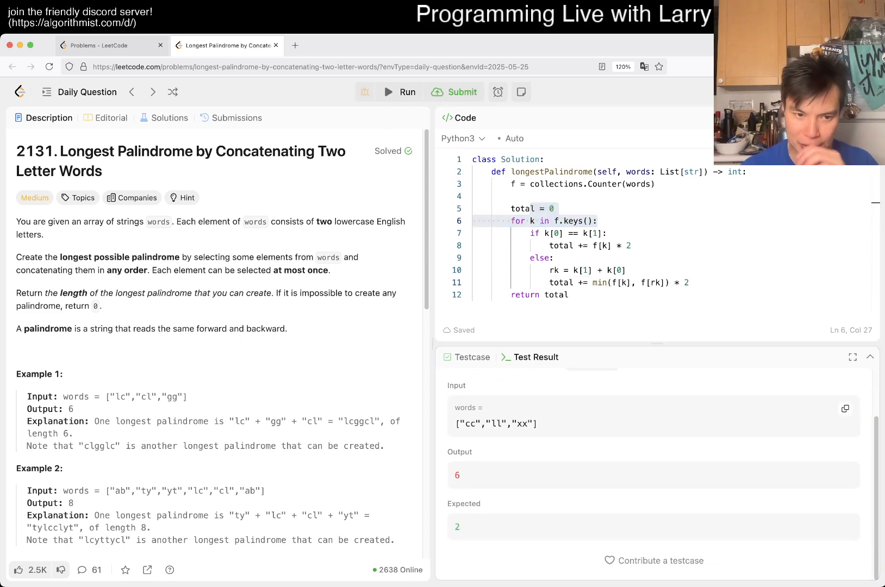
pyautogui.scroll(-3)
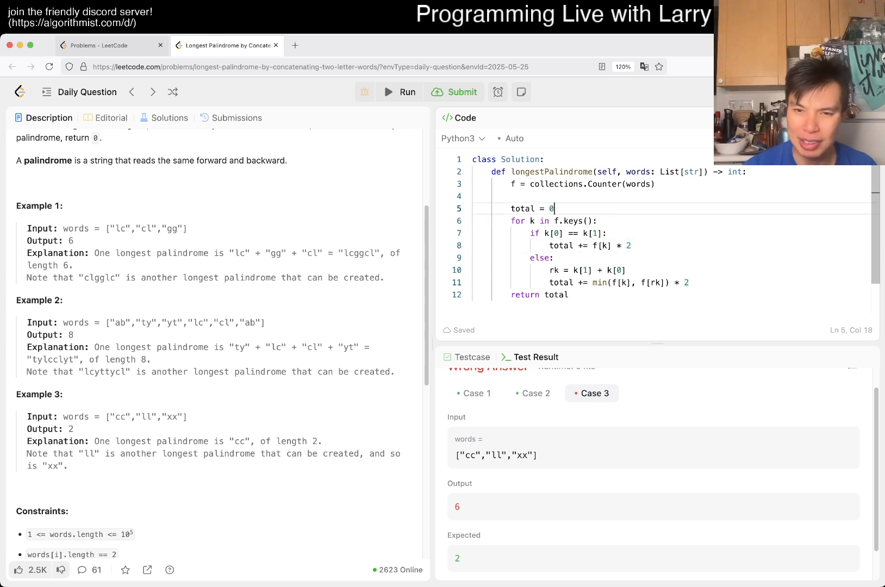
# Step: Add extra = 0 and set extra = 1 when a same-letter word count f[k] is odd
pyautogui.write('extra =')
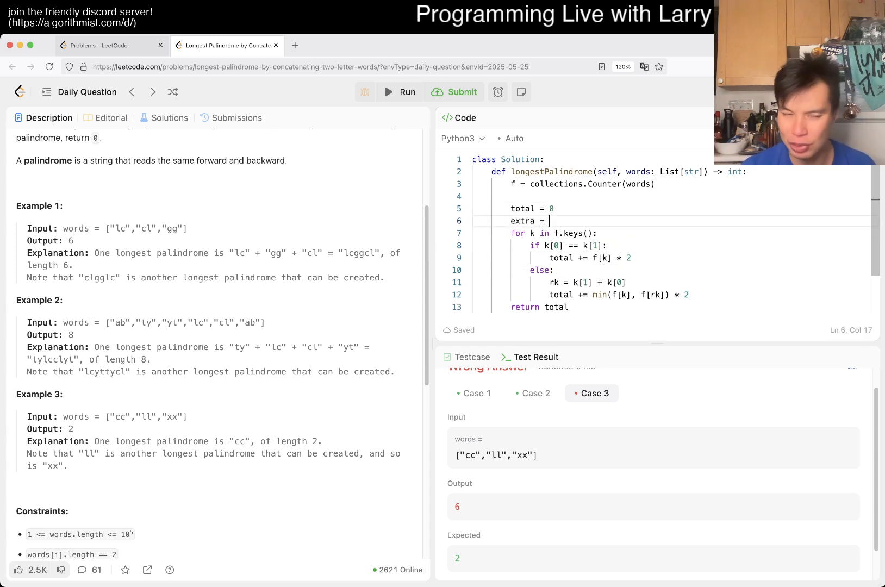
pyautogui.write('0')
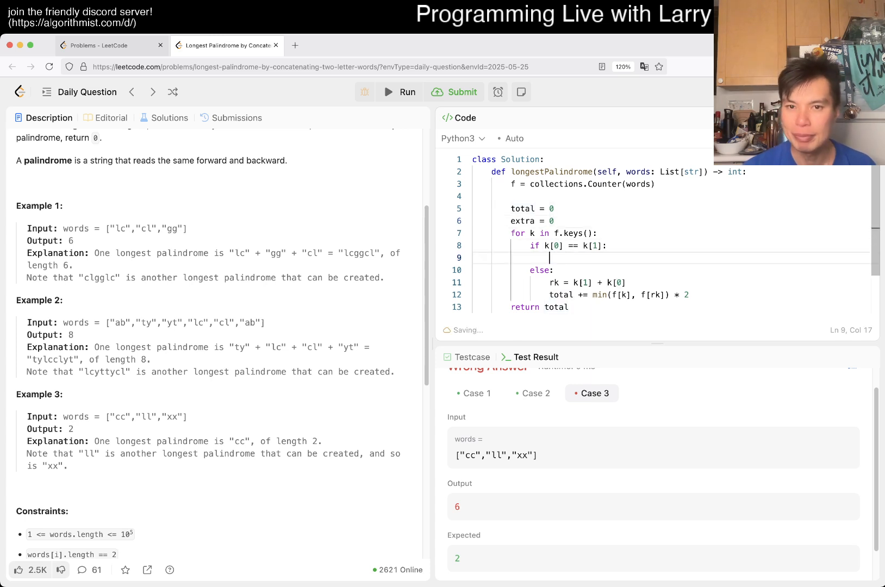
pyautogui.write('if')
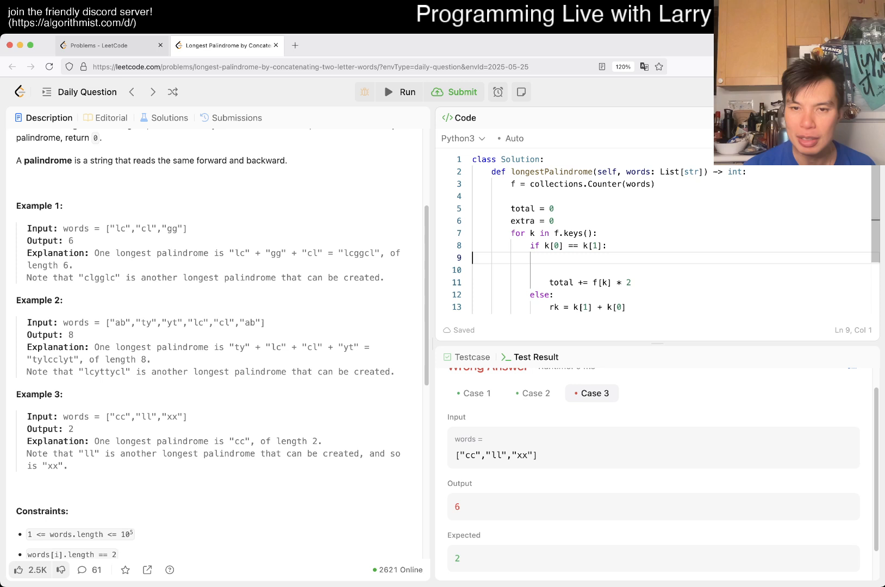
pyautogui.write('if f[k]')
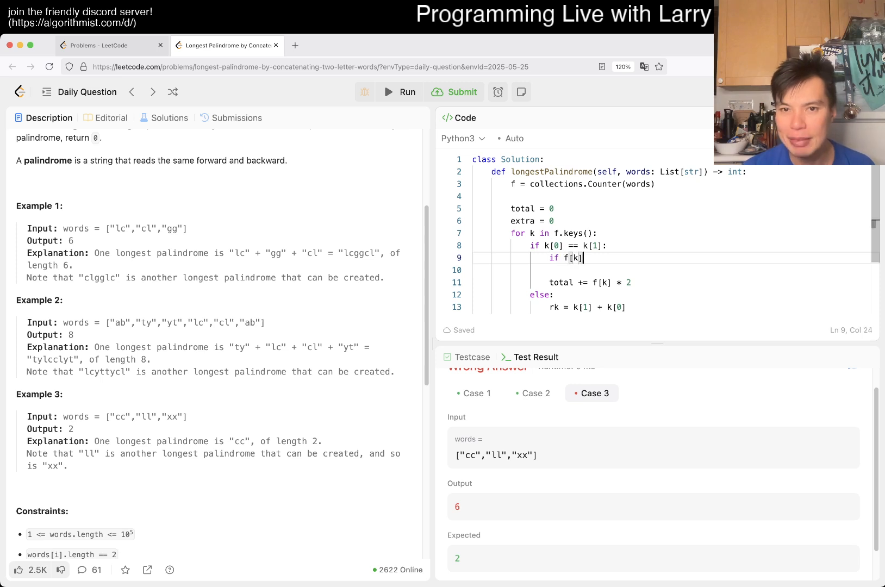
pyautogui.write('% 2 == 1')
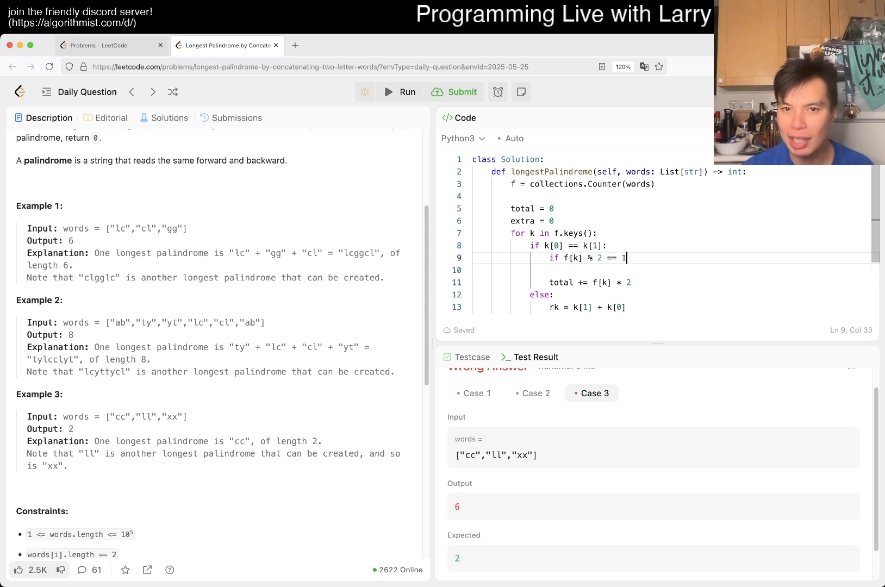
pyautogui.write('extra = 1')
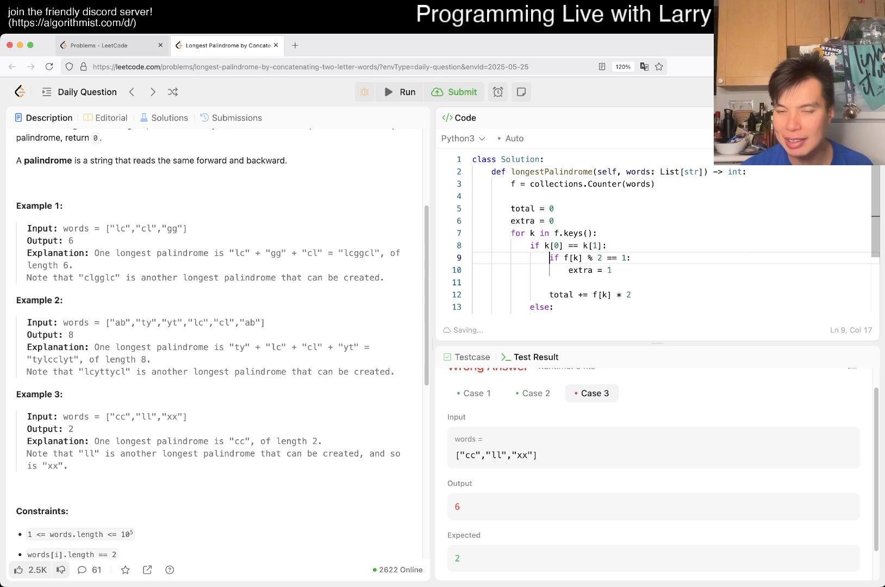
pyautogui.moveTo(551, 258); pyautogui.dragTo(611, 270)
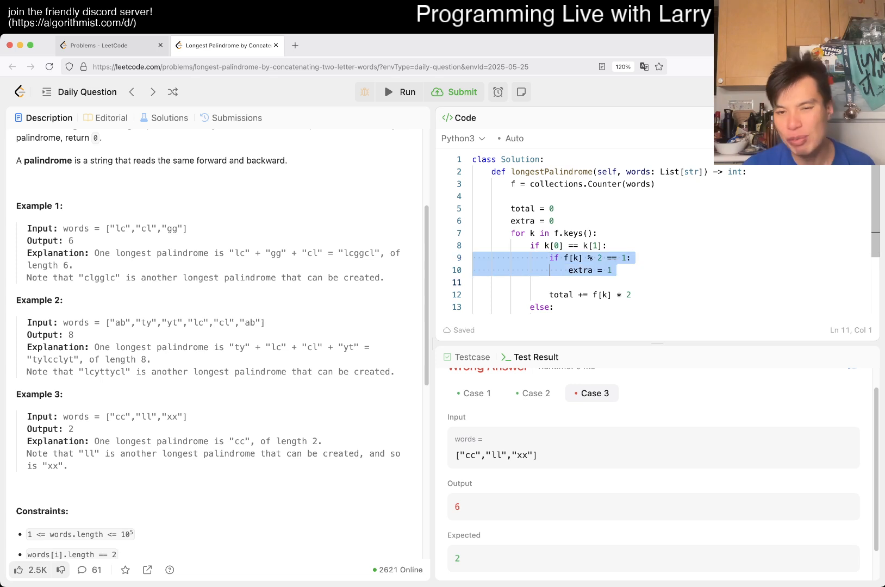
# Step: Make same-letter words contribute (f[k] // 2) * 4 to total
pyautogui.click(476, 282)
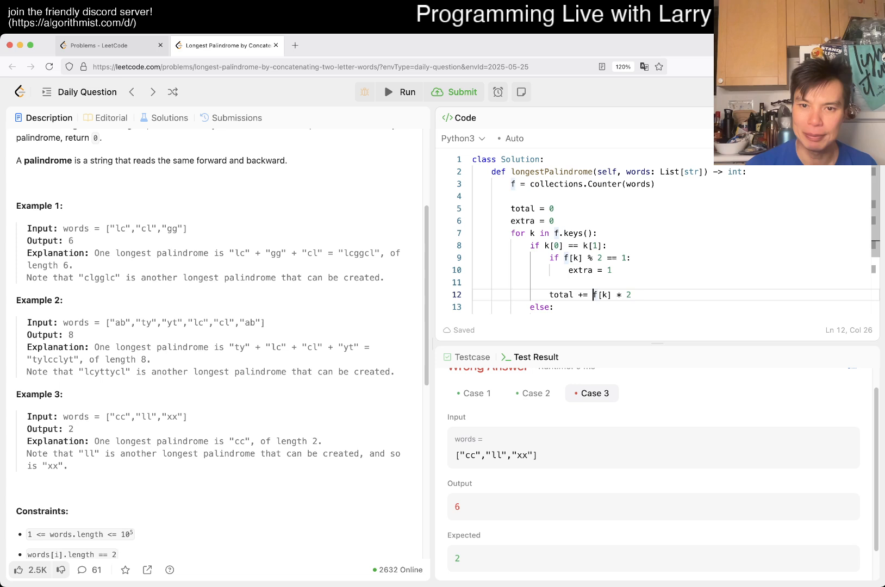
pyautogui.write('(f[k] .')
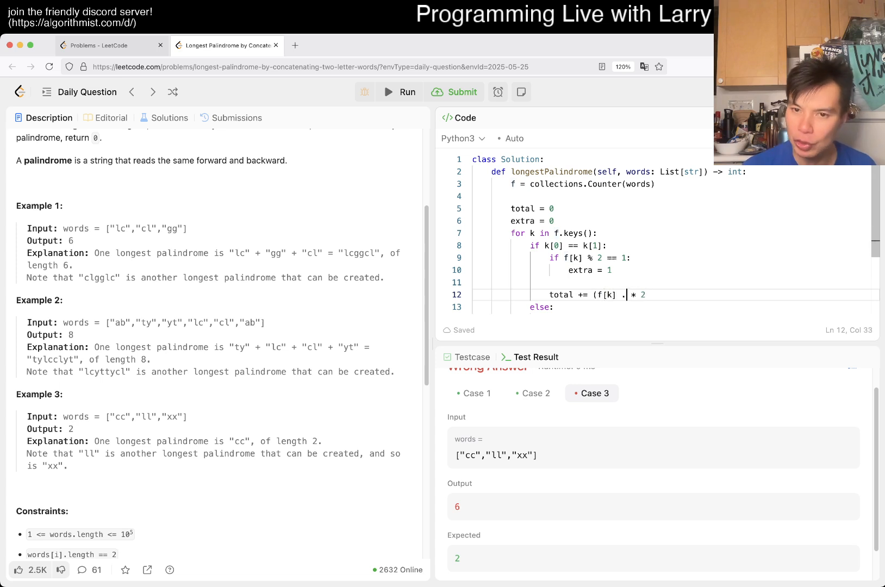
pyautogui.write('// 2')
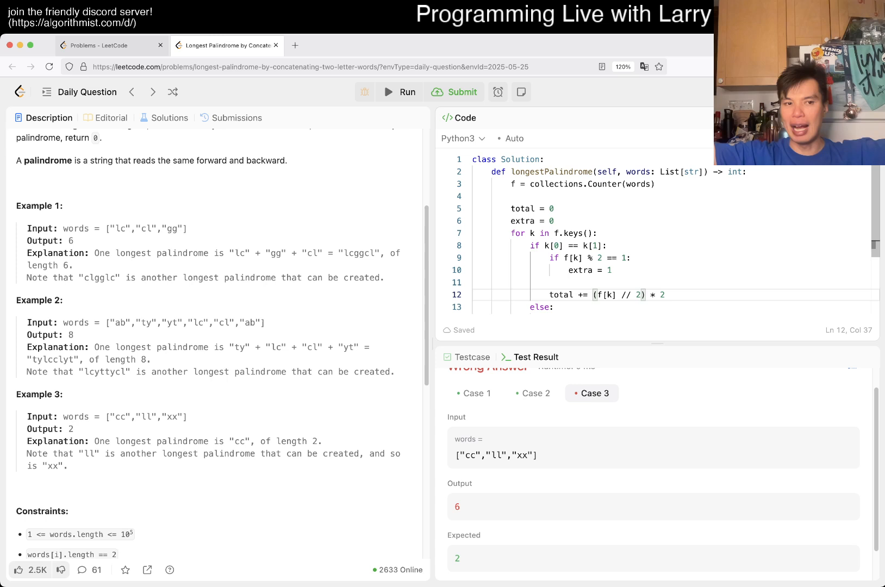
pyautogui.click(664, 295)
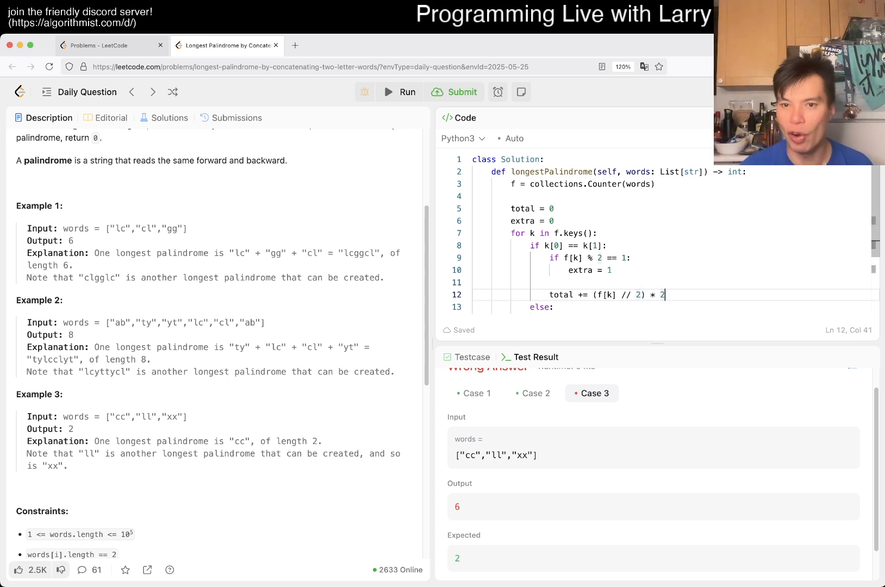
pyautogui.write('4')
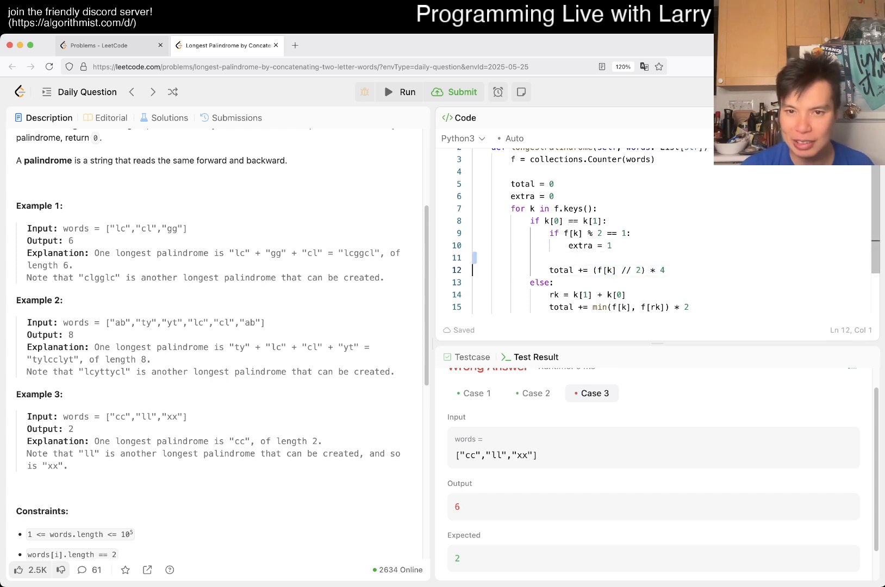
# Step: Return total + extra * 2 and run, getting all example cases accepted
pyautogui.write('return total + total')
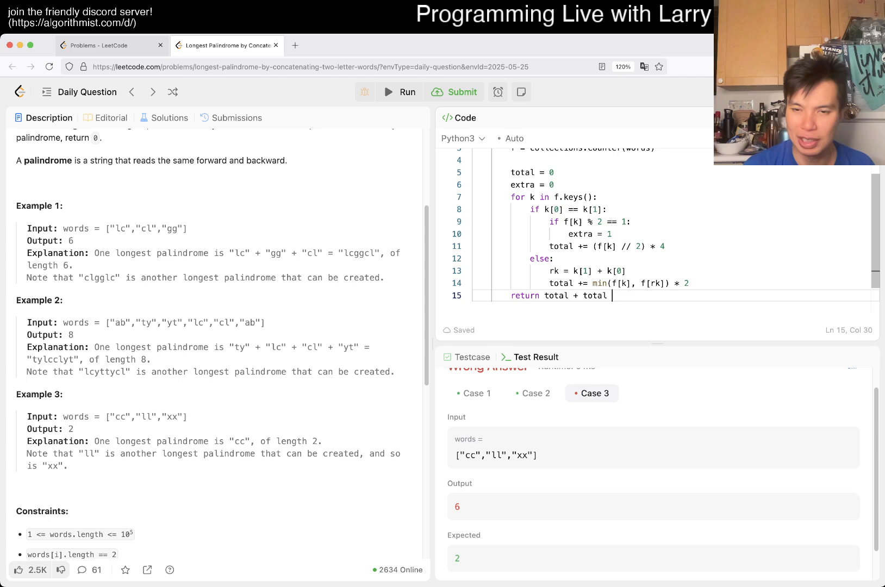
pyautogui.write('extra * 2')
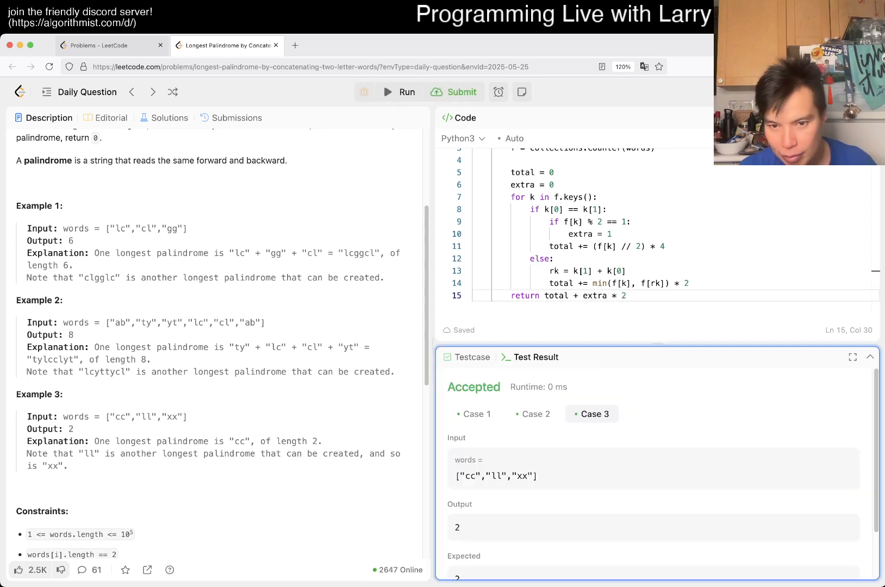
pyautogui.click(533, 413)
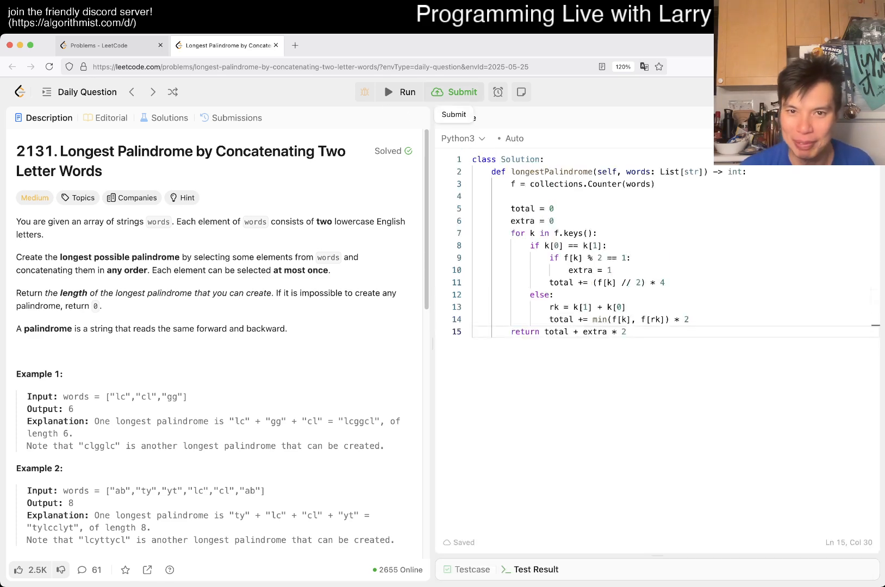
# Step: Submit the solution, accepted on 120/120 tests, and dismiss the daily challenge popup
pyautogui.click(462, 91)
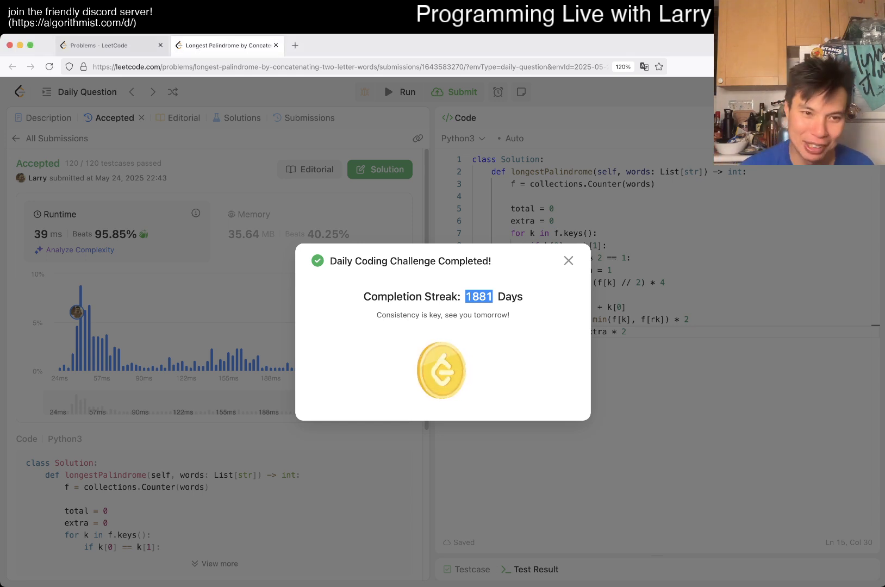
pyautogui.click(568, 261)
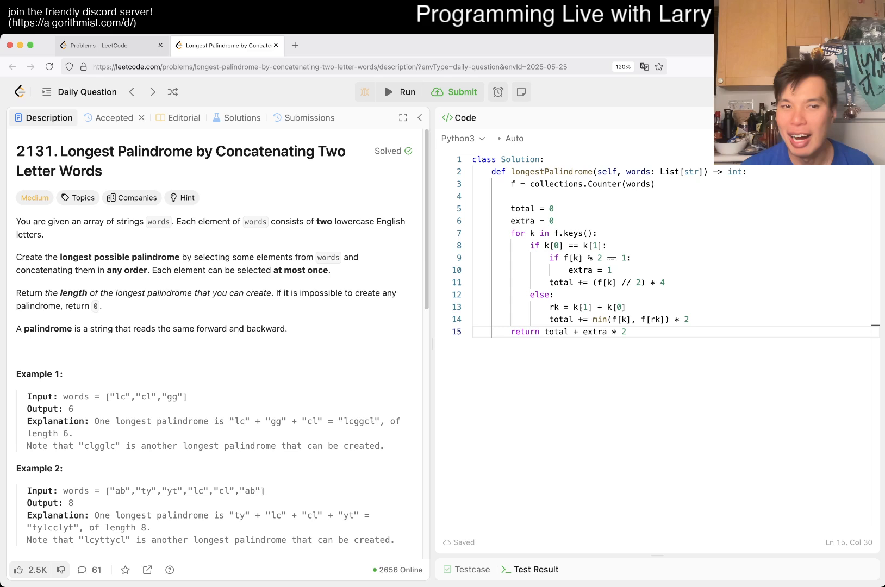